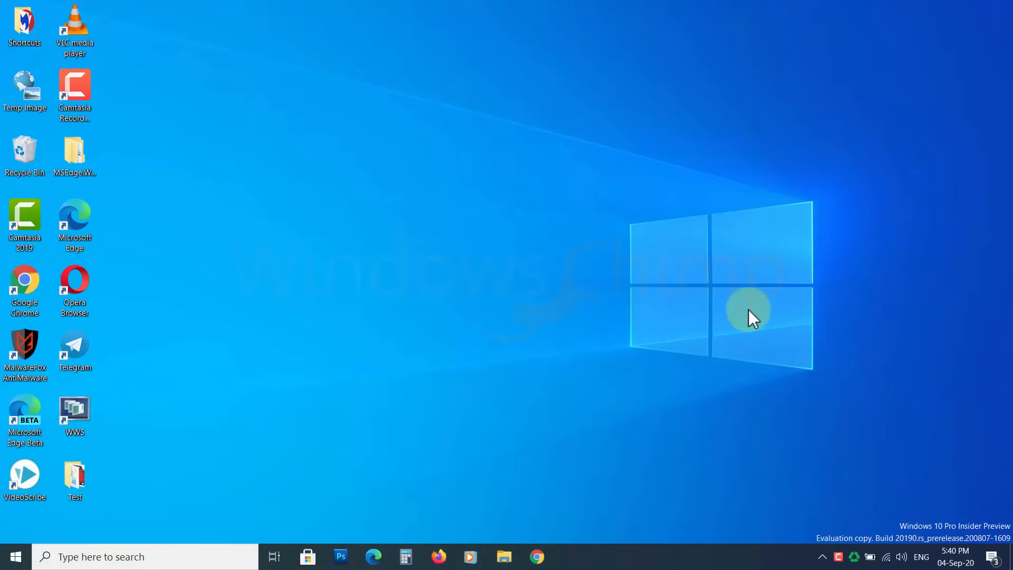
mouse_move(508, 276)
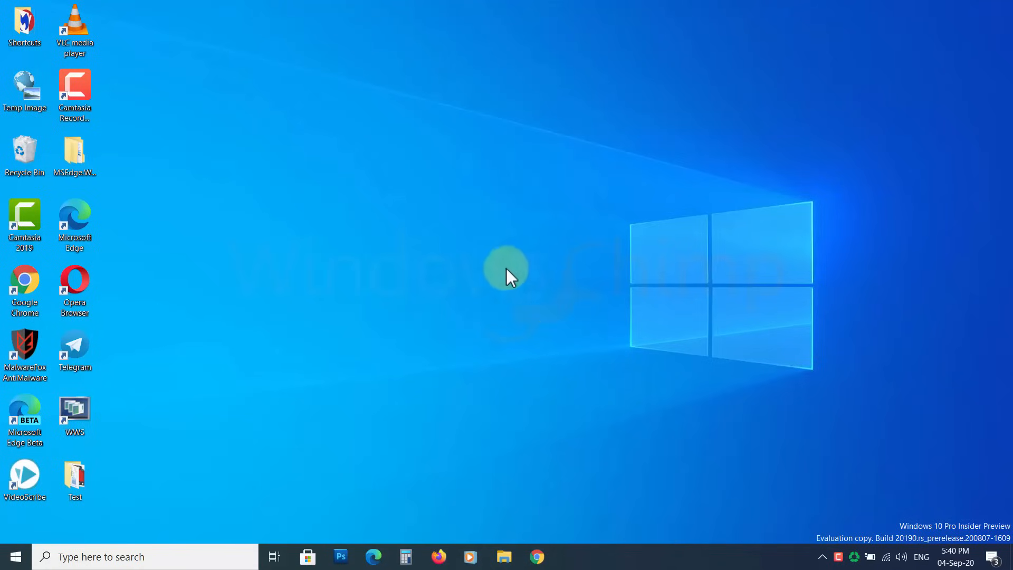
mouse_move(602, 368)
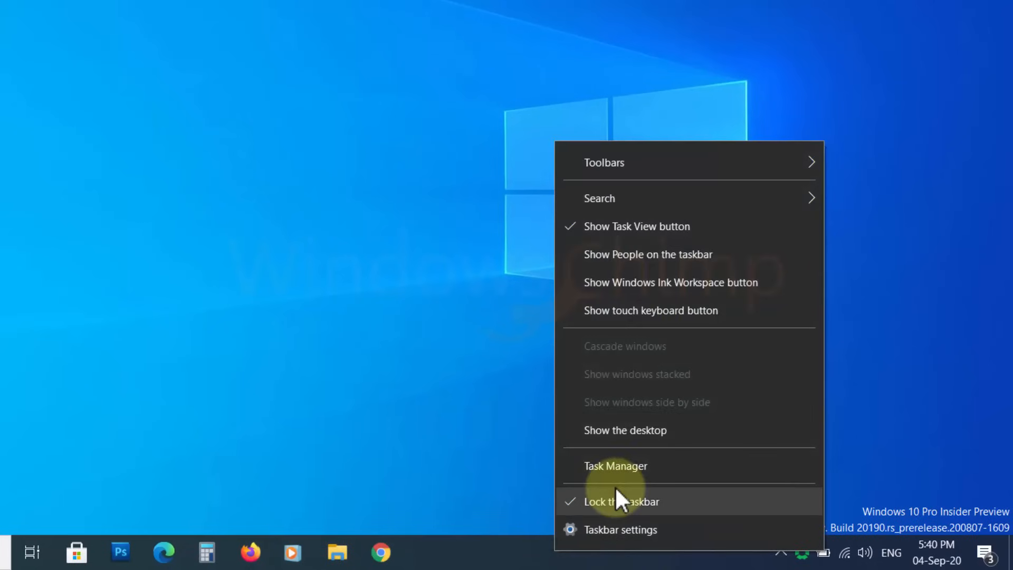
Restart the Windows Explorer process from Task Manager
click(616, 466)
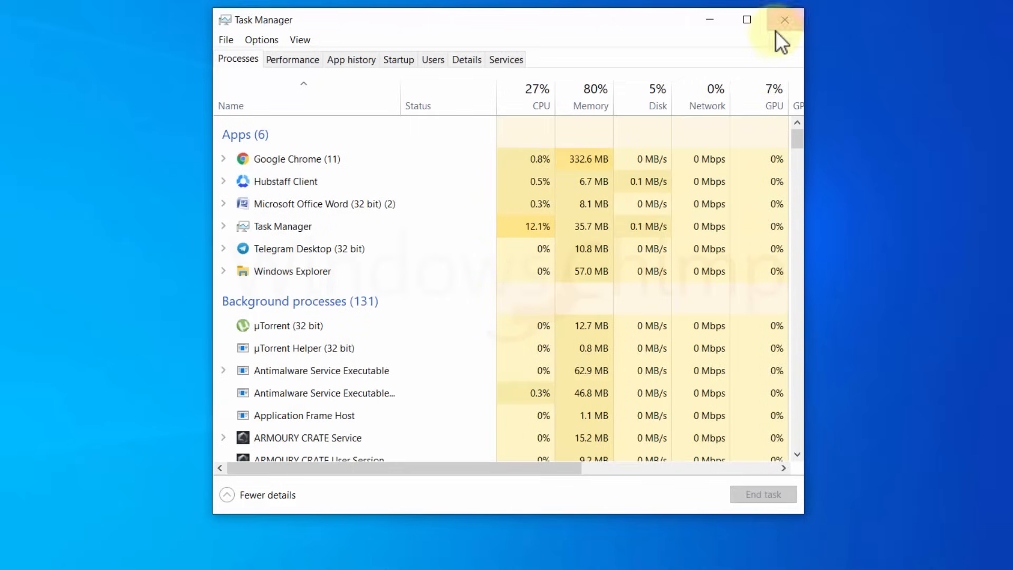
click(783, 19)
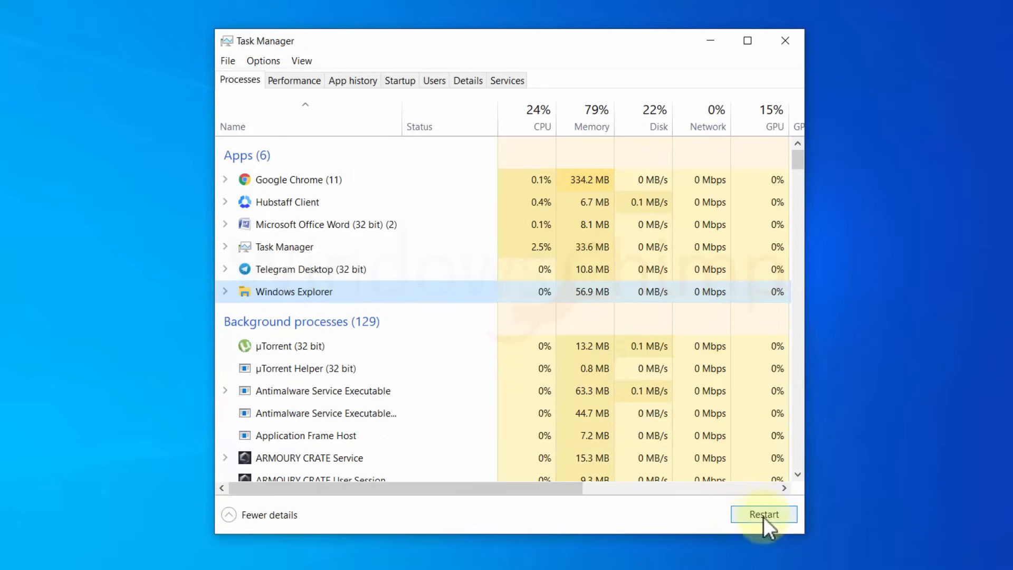
click(764, 514)
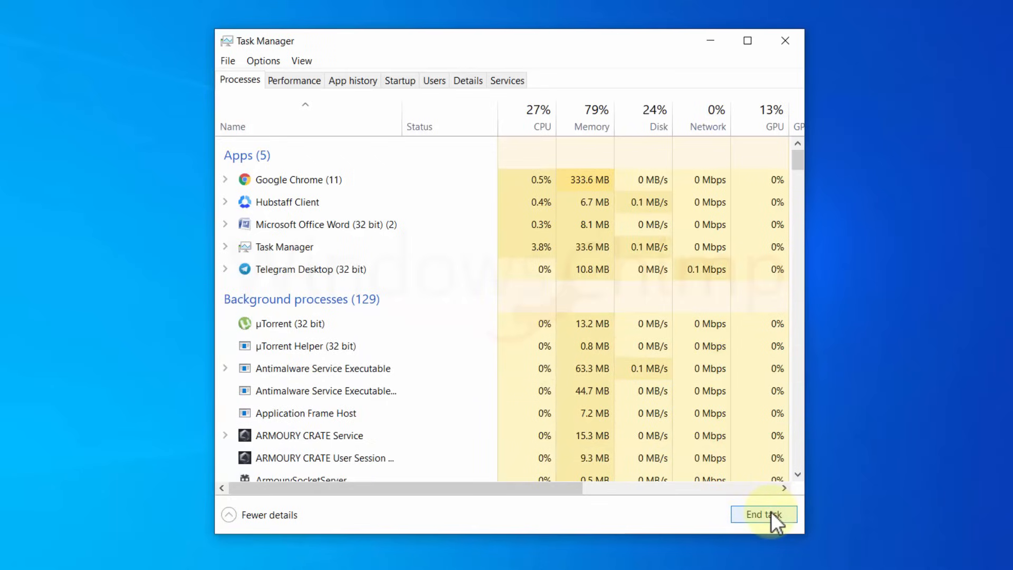
click(763, 515)
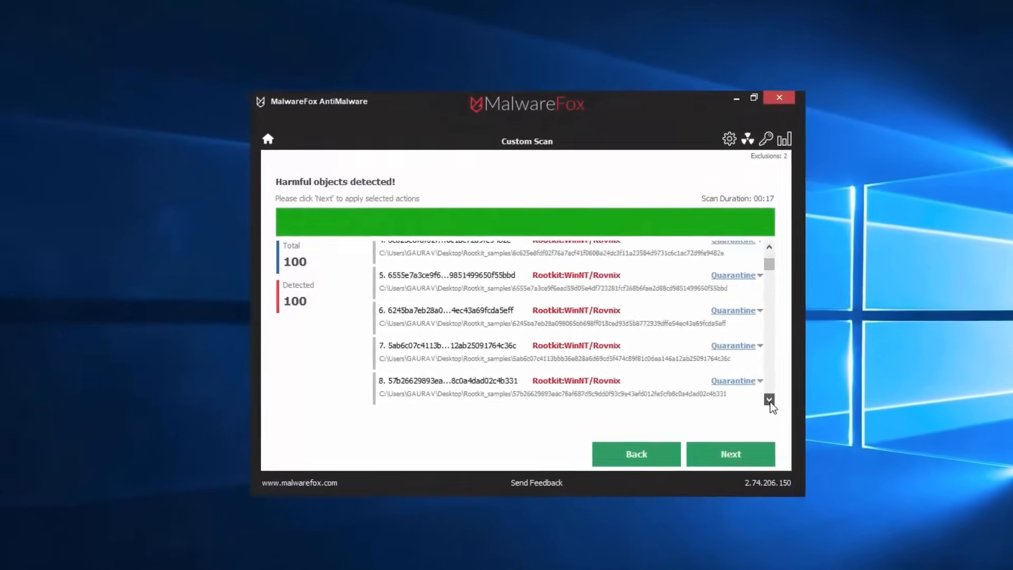
Quarantine the 100 detected rootkit objects and finish the MalwareFox scan
click(731, 454)
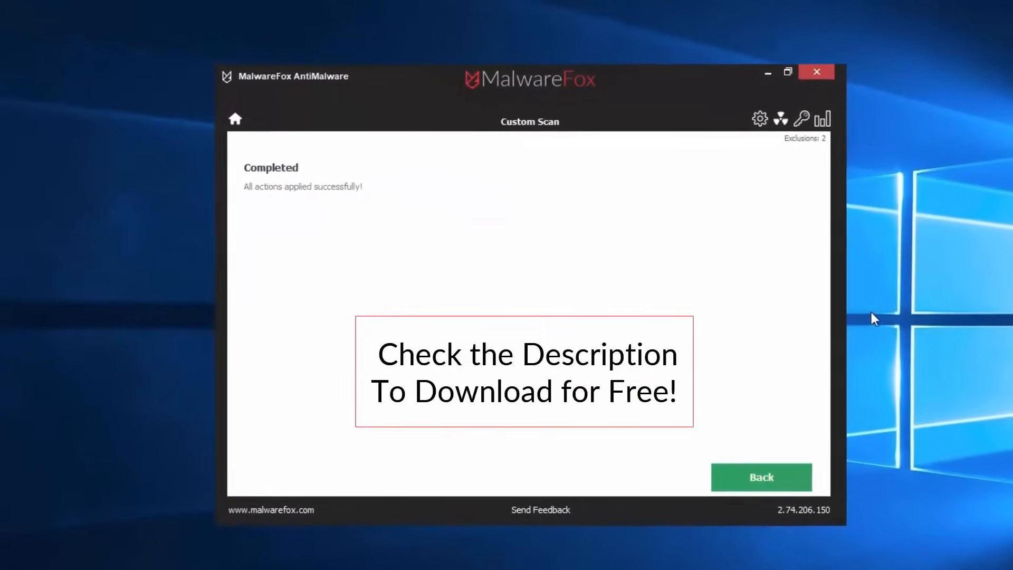
click(816, 71)
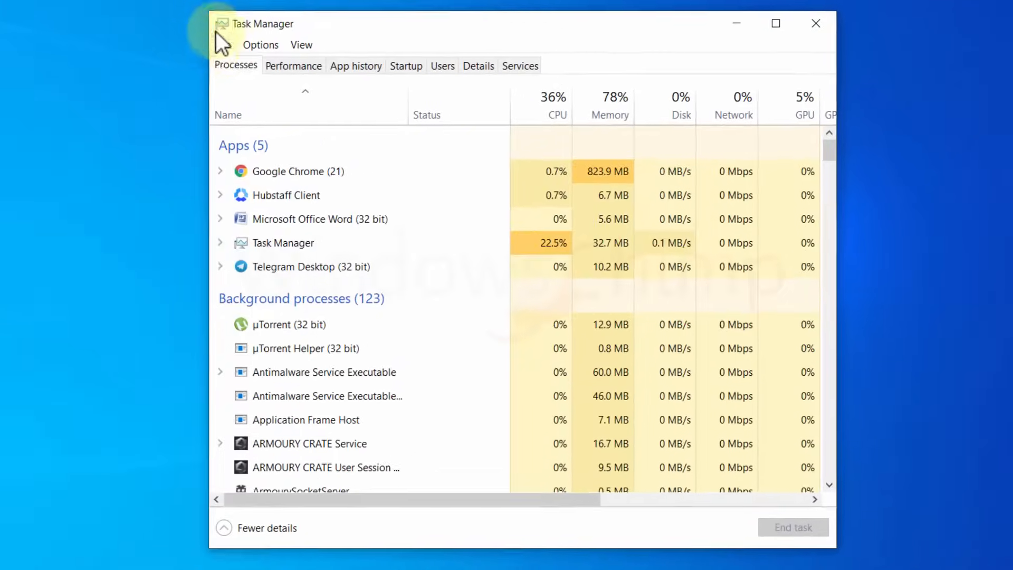
Run msconfig as a new task to open System Configuration
click(213, 44)
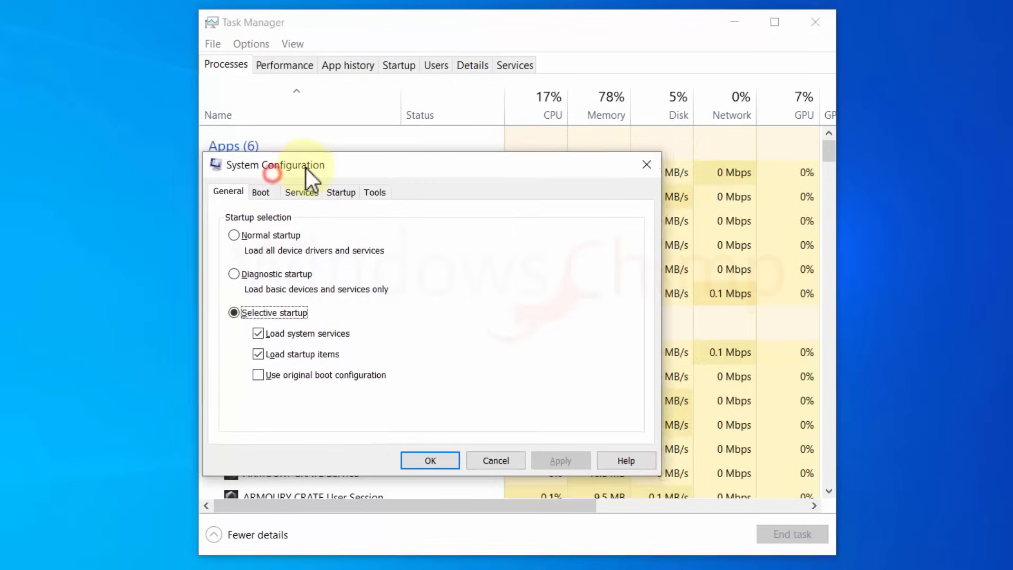
Enable Safe boot with the Minimal option, apply, and confirm
click(260, 192)
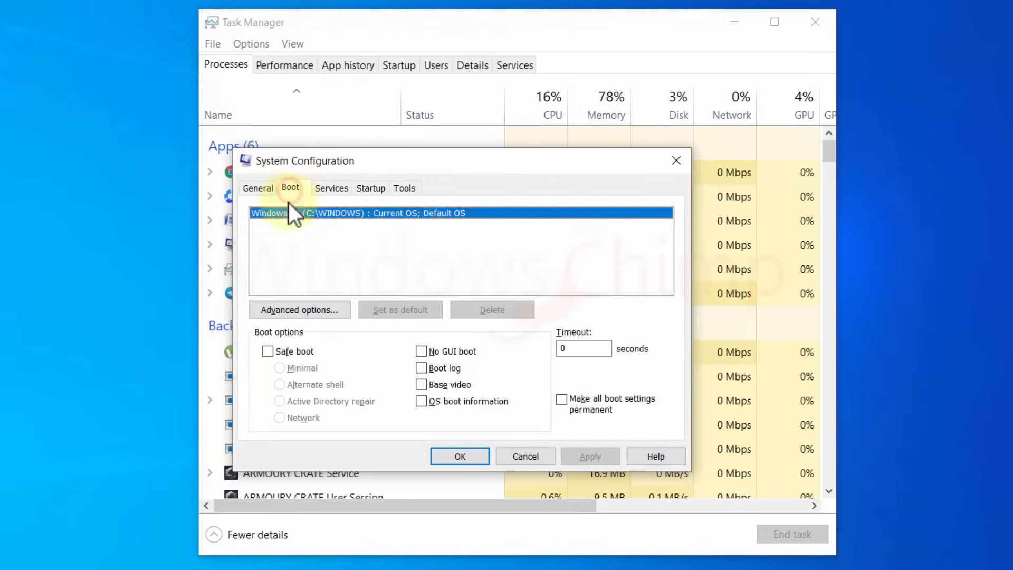
click(267, 351)
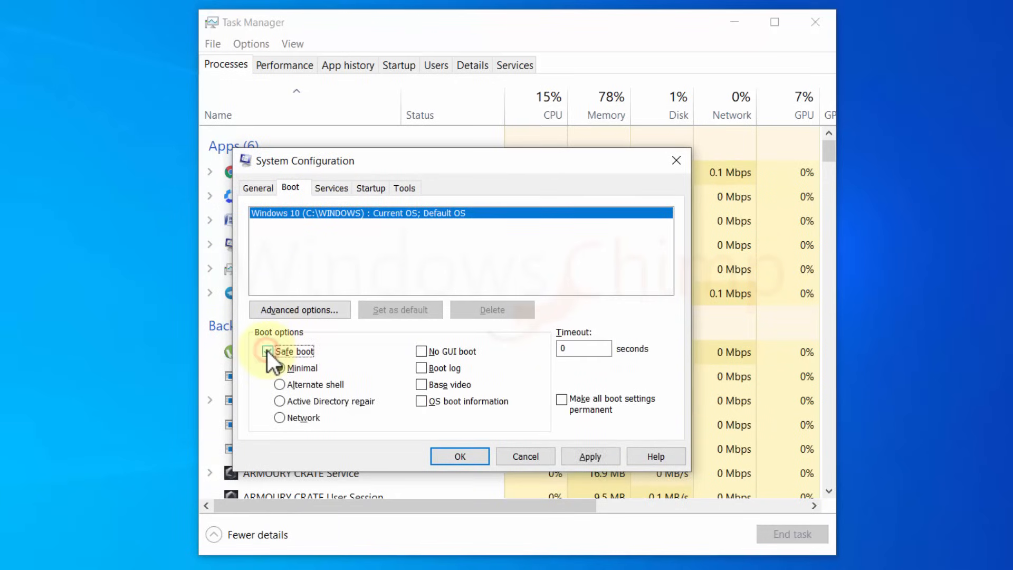
click(270, 351)
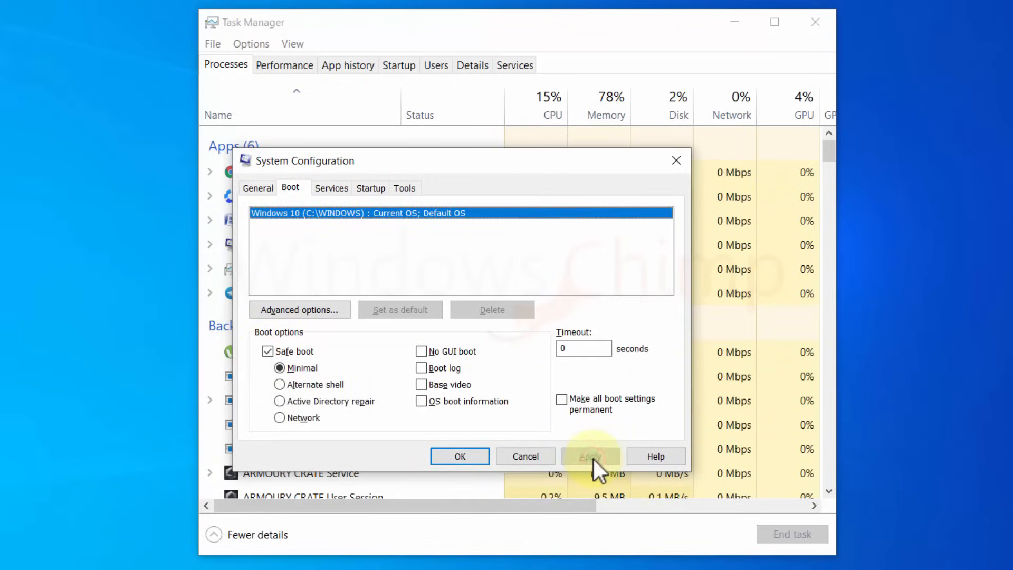
click(589, 455)
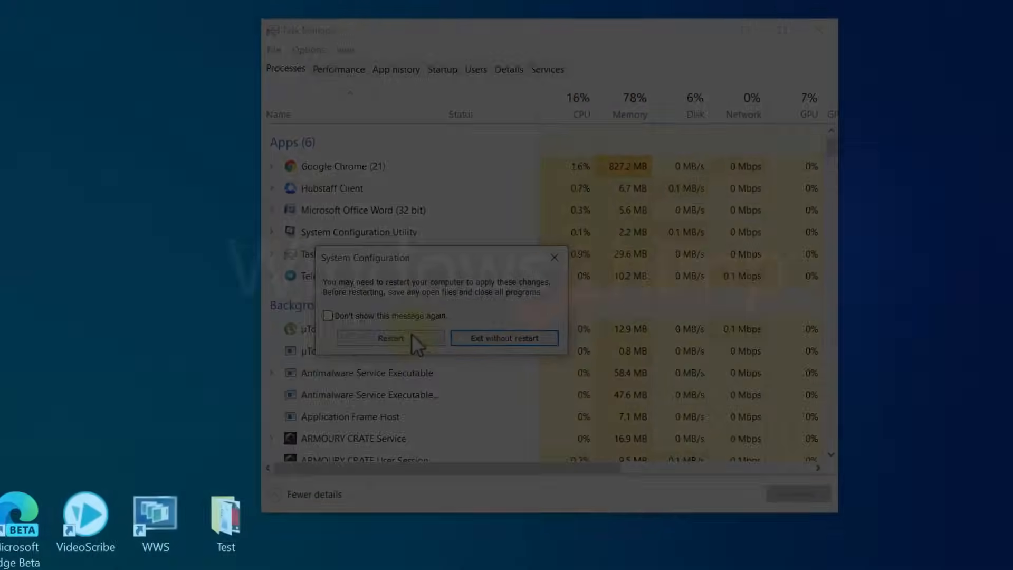
Restart into Safe Mode, disable Safe boot in msconfig, and restart normally
click(391, 337)
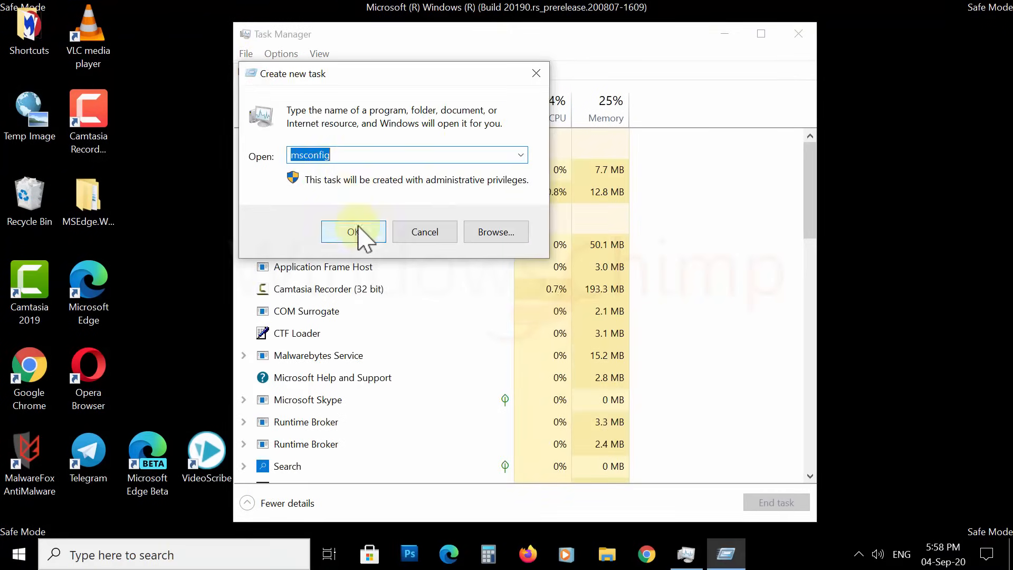
click(354, 232)
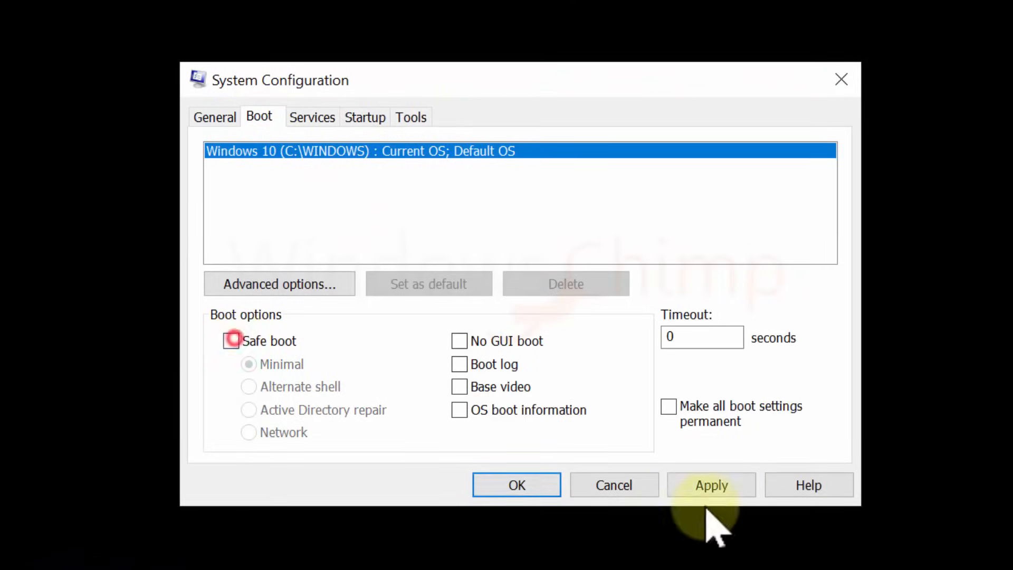
click(711, 484)
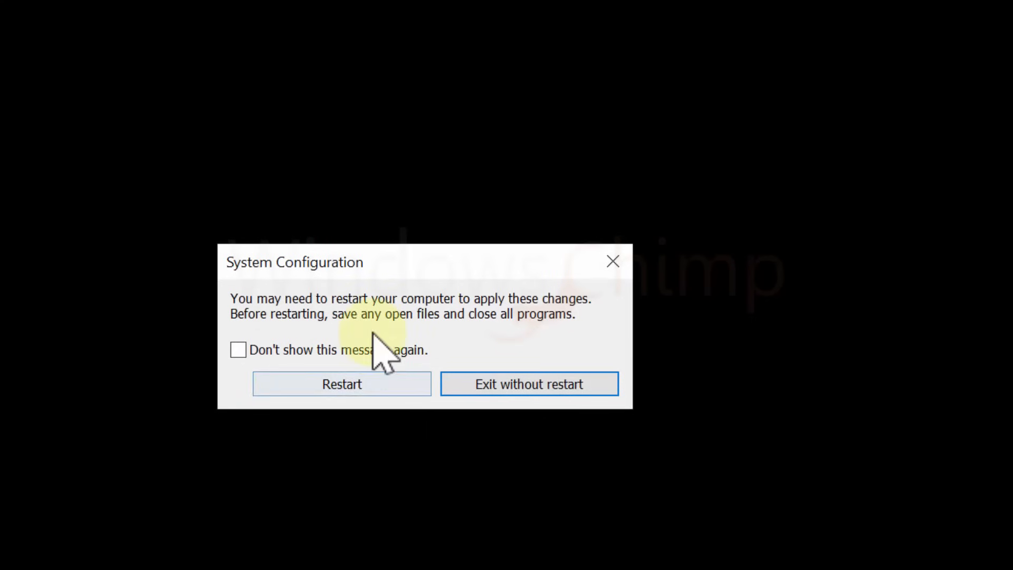
click(529, 384)
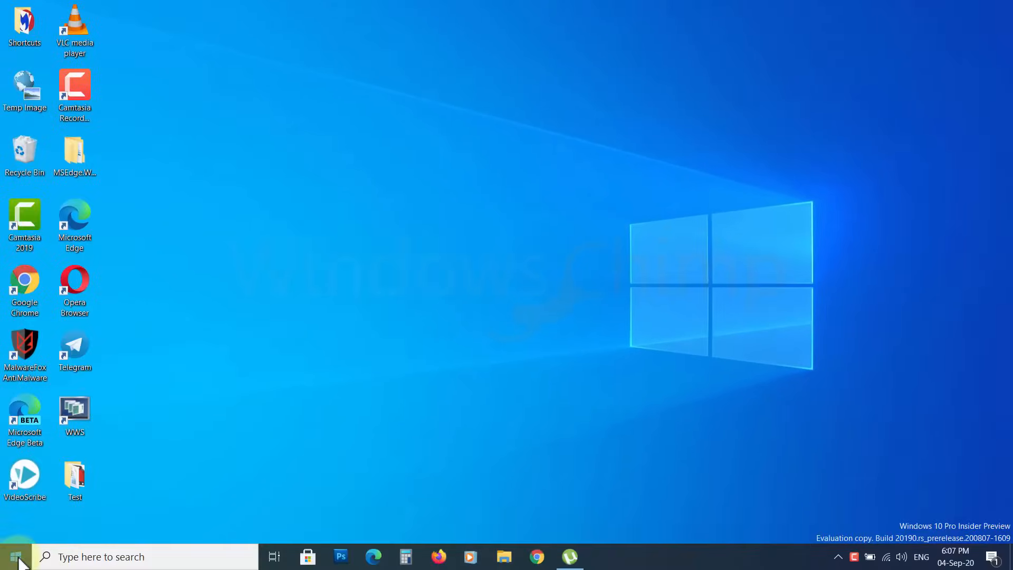
Open Task Manager from the Start button on the normal desktop
click(13, 556)
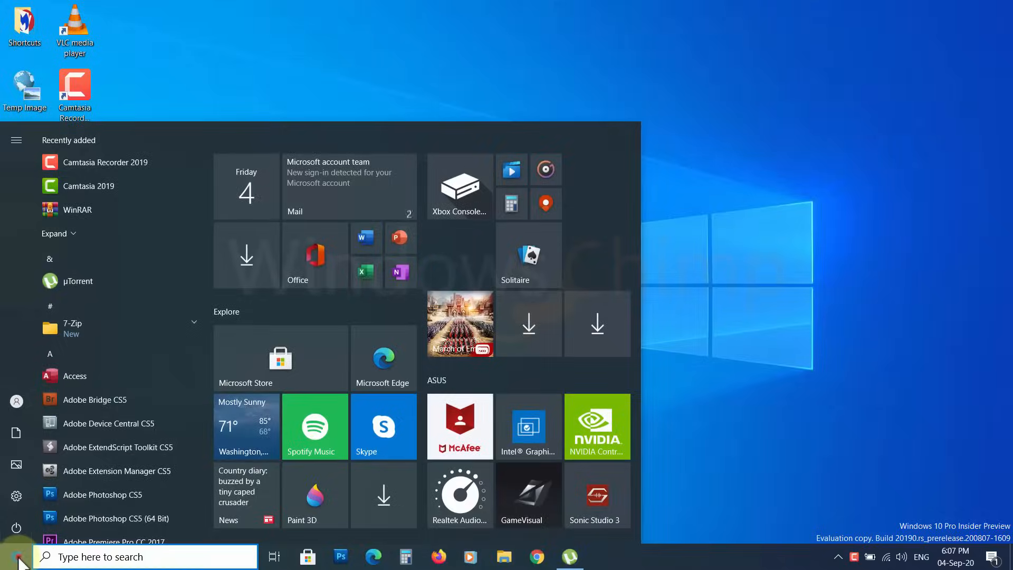
click(14, 556)
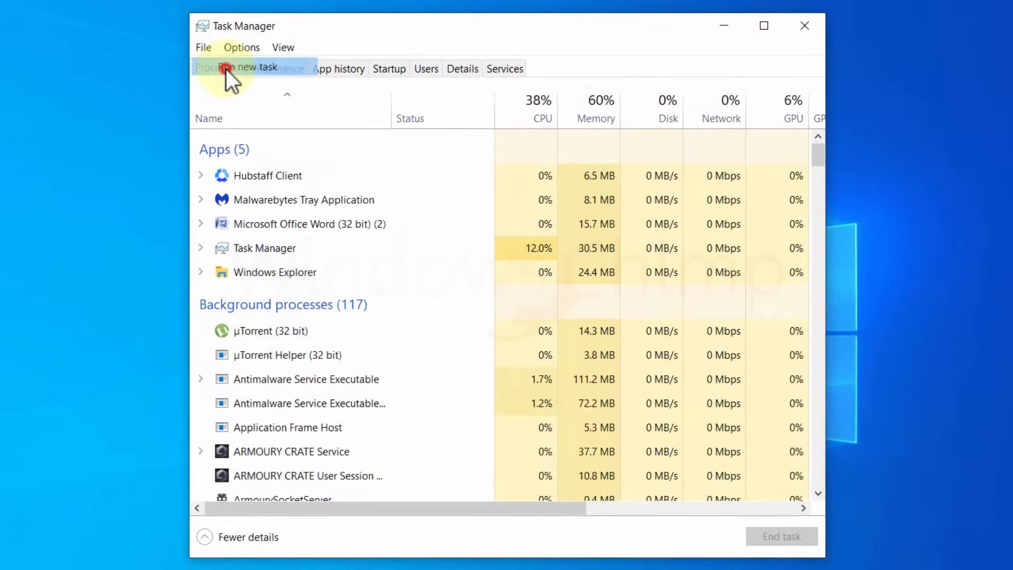
Run 'powershell' as a new task with administrative privileges
click(242, 68)
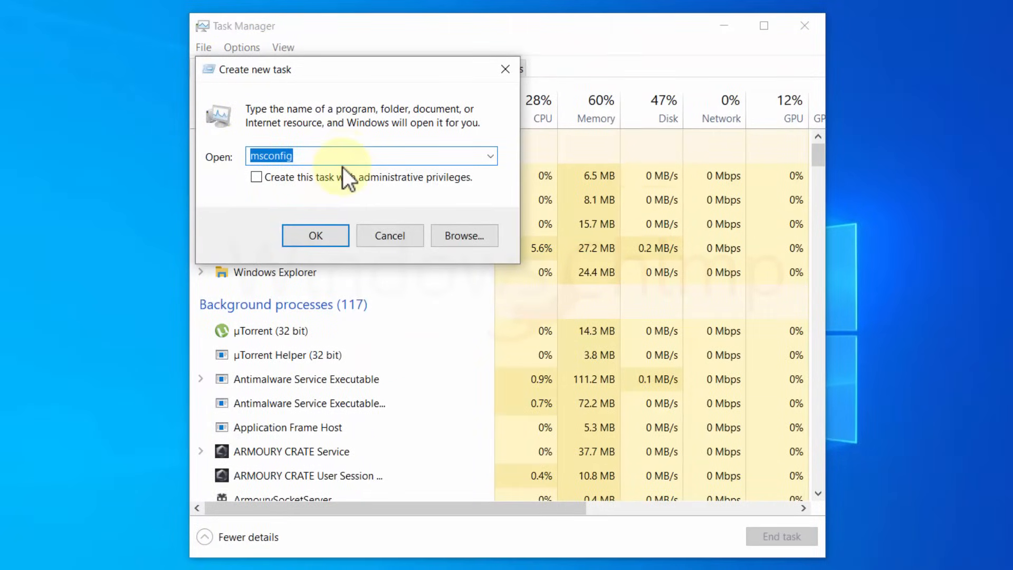
text(powershell)
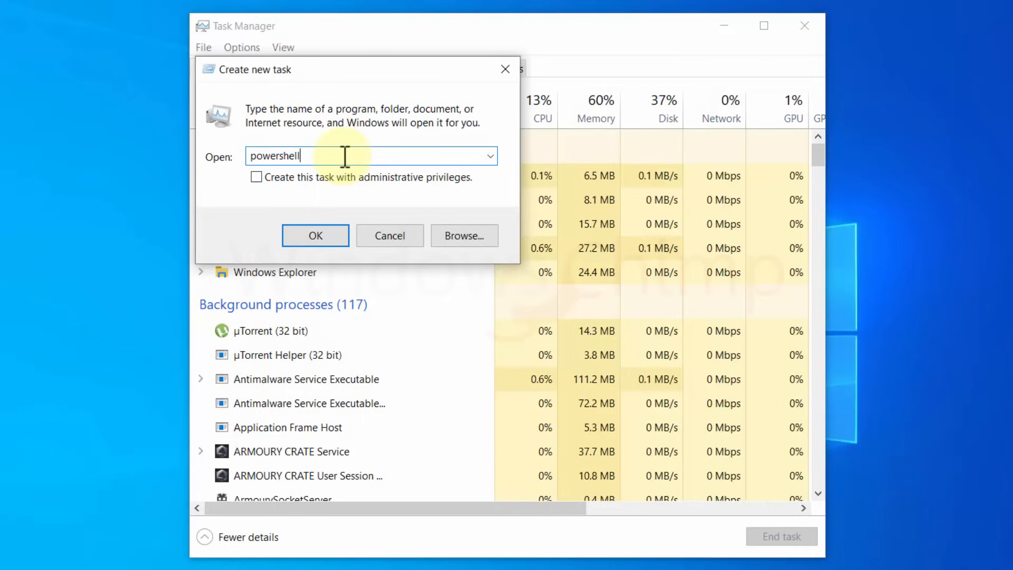
click(257, 178)
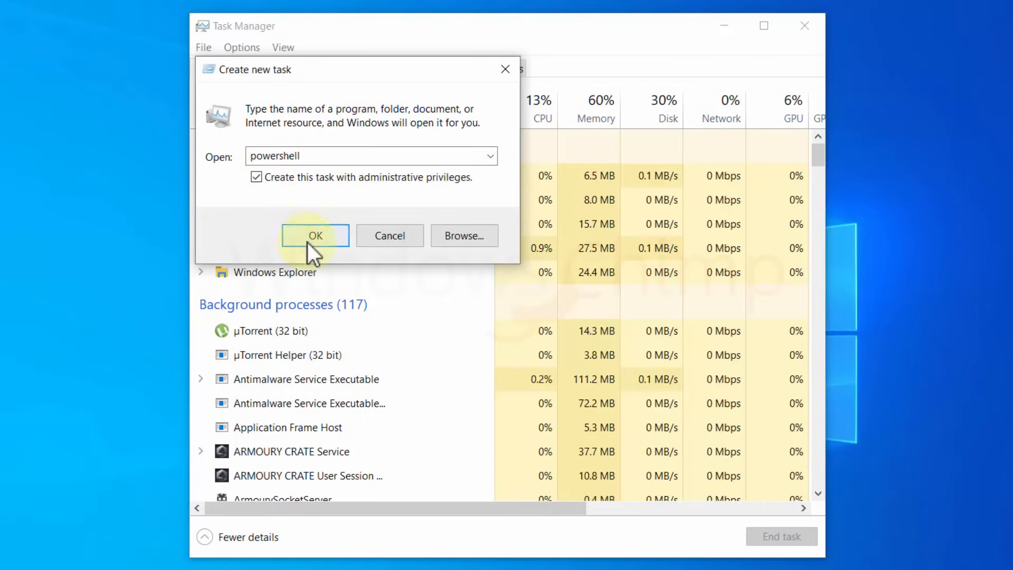
click(314, 234)
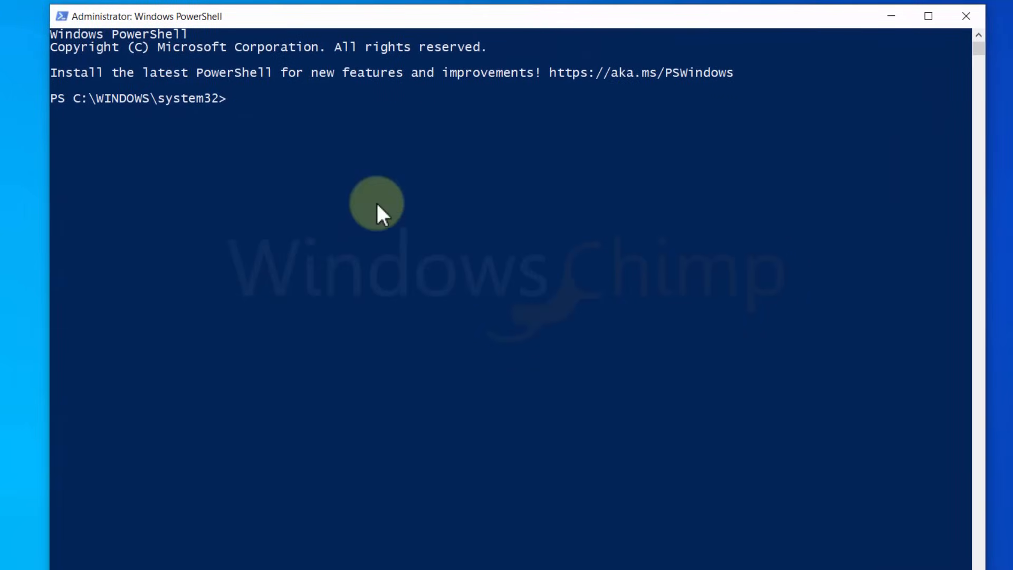
Run 'sfc /scannow' in the elevated PowerShell prompt
text(sfc /)
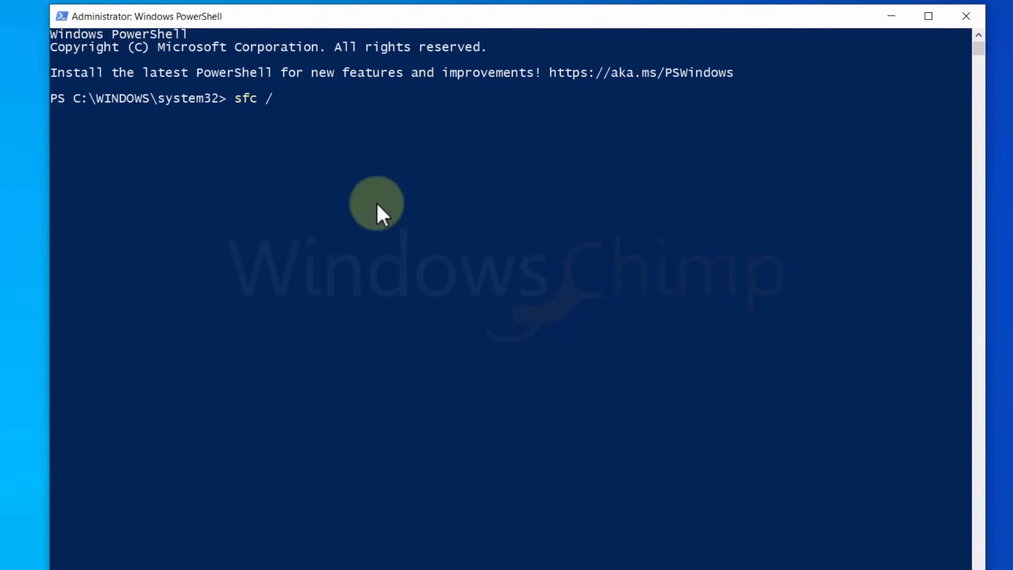
text(scannow)
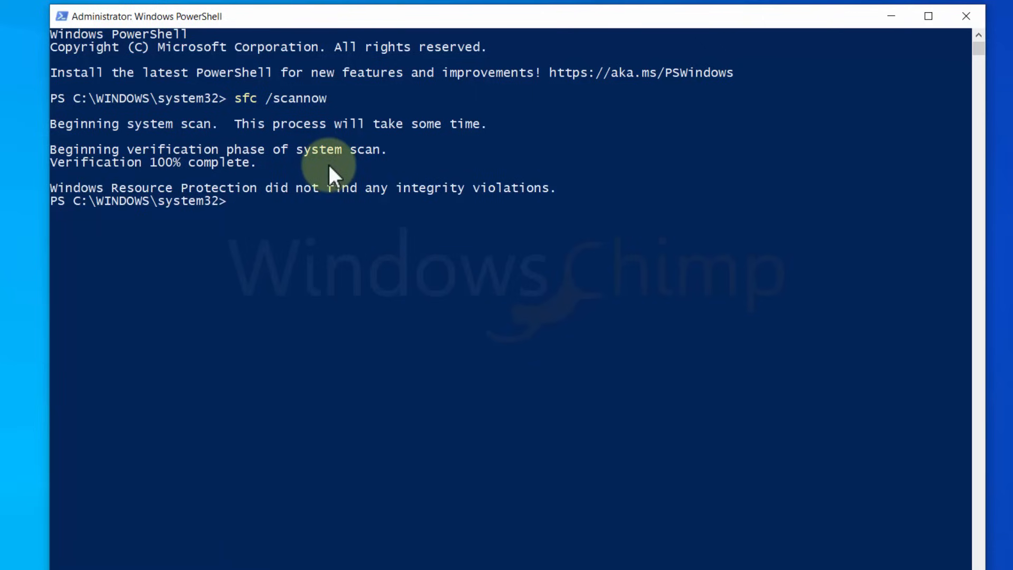
mouse_move(226, 556)
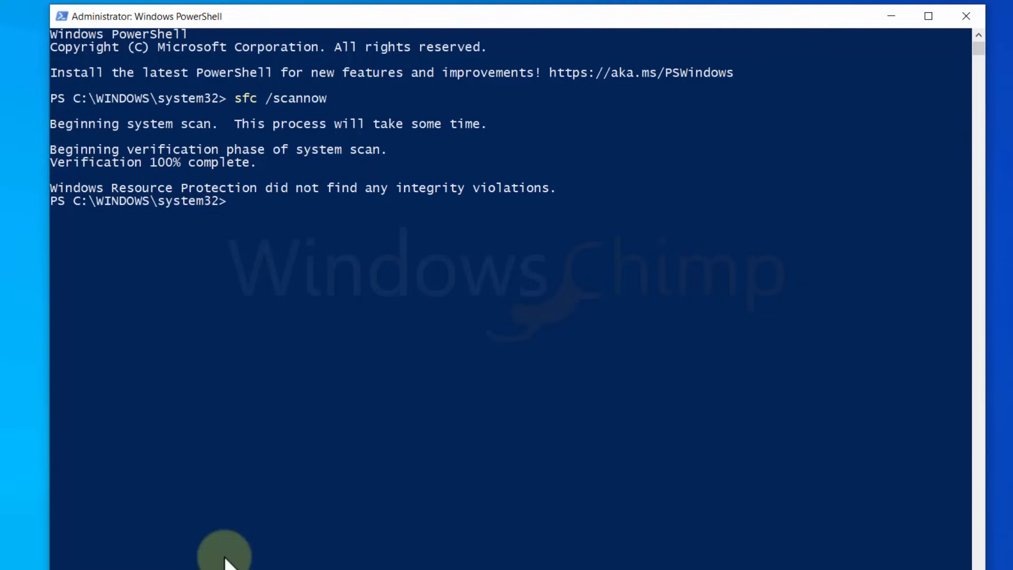
Run 'DISM /Online /Cleanup-Image /RestoreHealth' and wait for it to complete
text(DI)
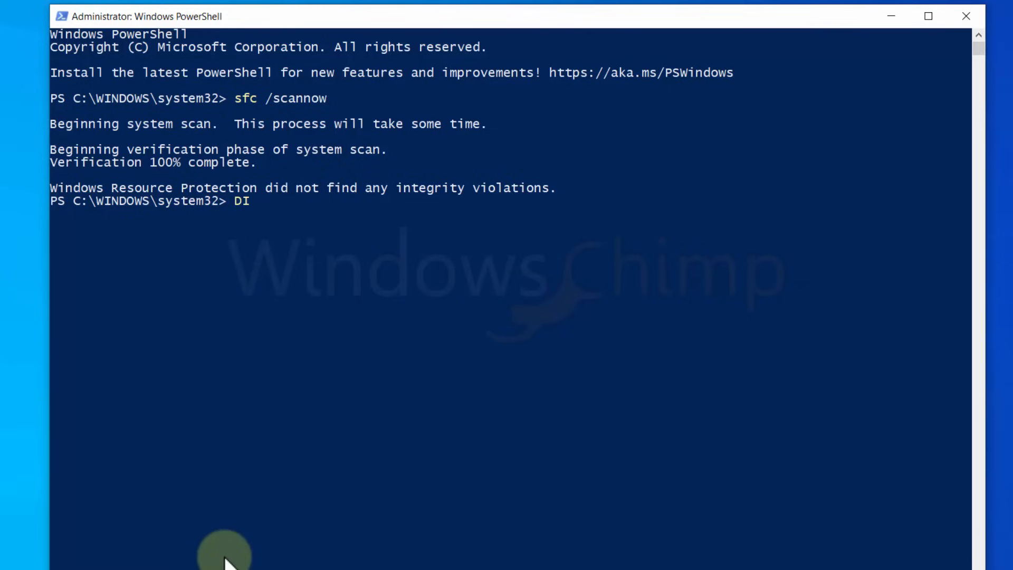
text(SM)
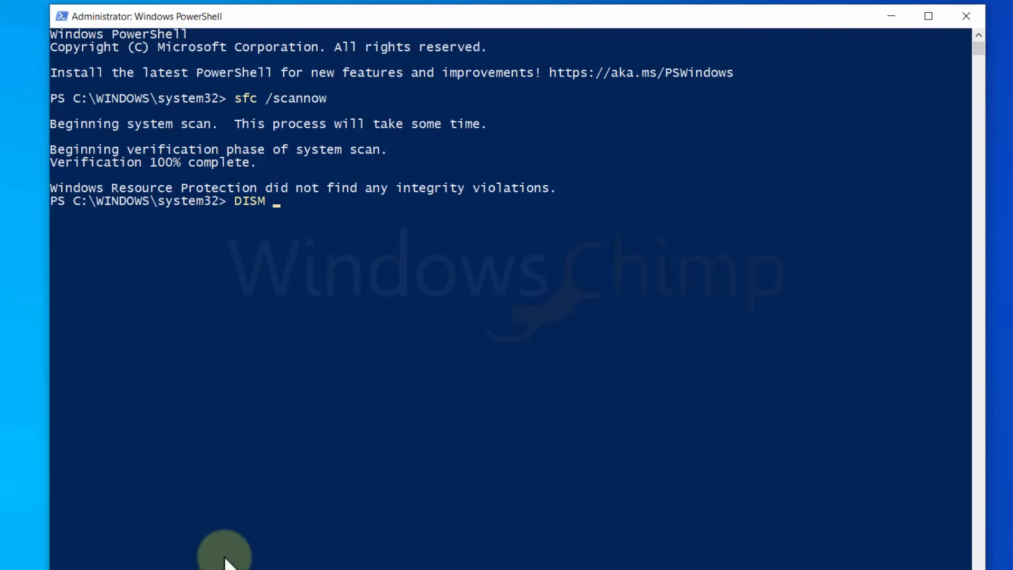
text(/Online /Clea)
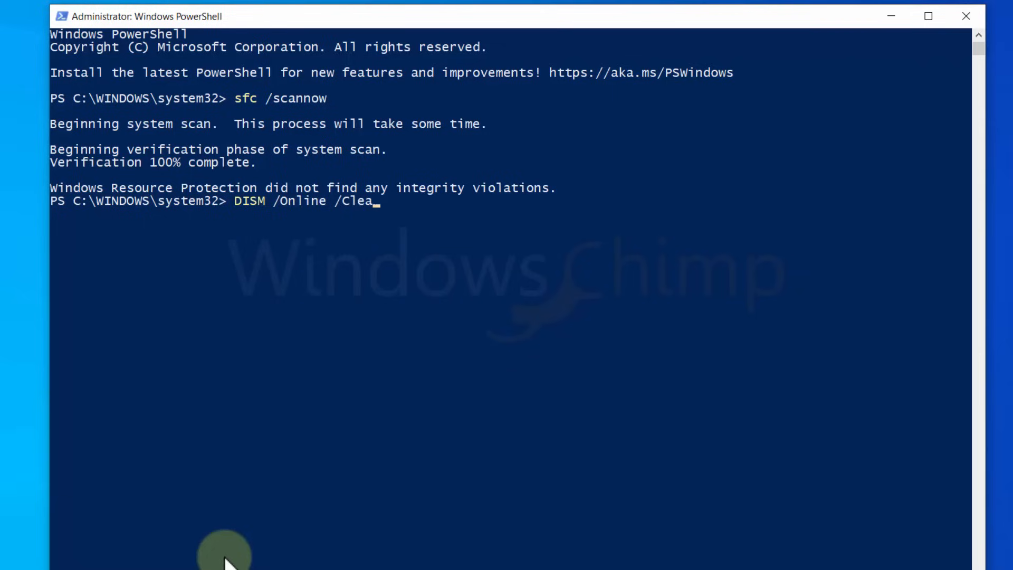
text(nup-Image)
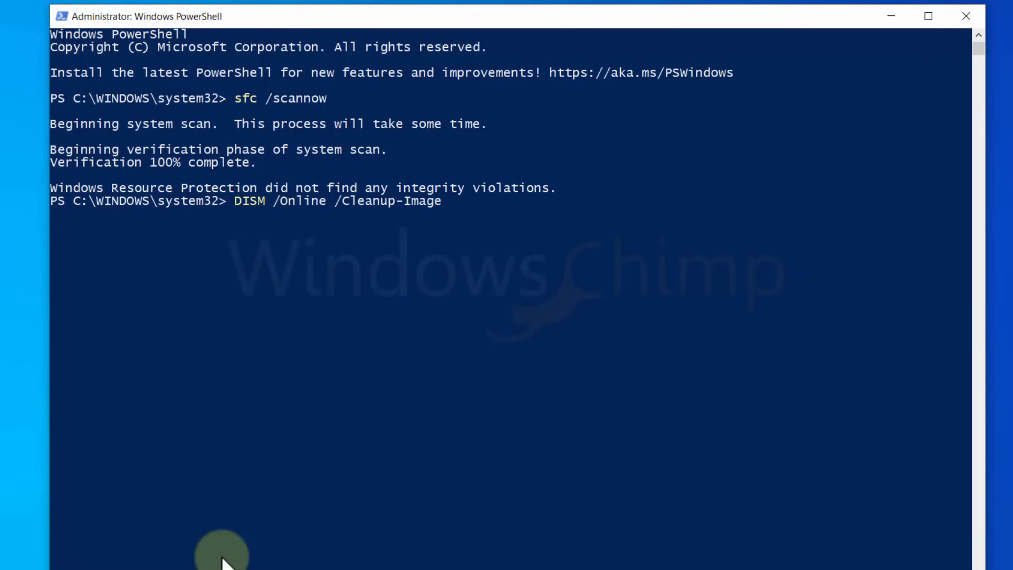
text(/RestoreHealth)
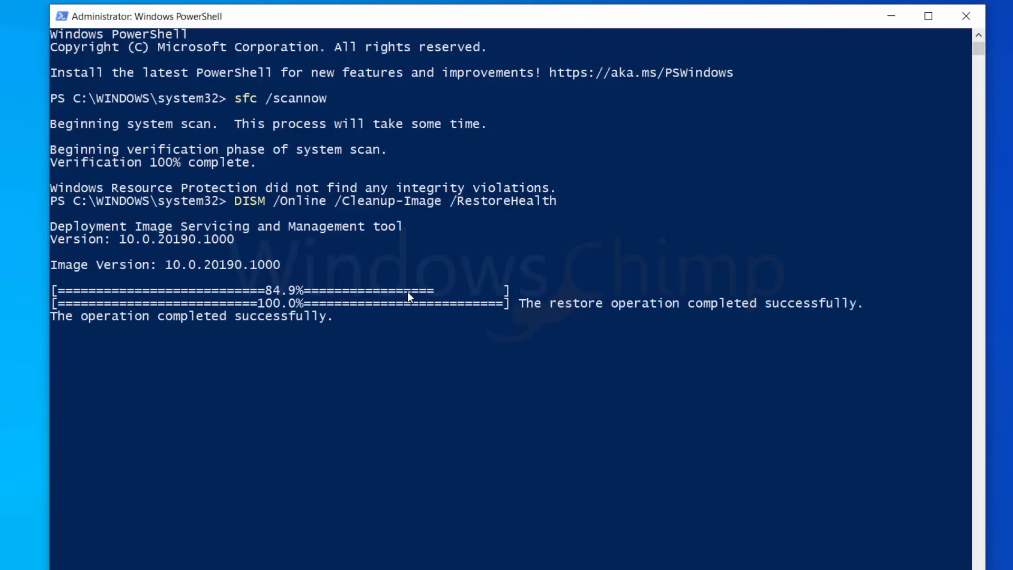
text(DISM /Online /Cleanup-Image /RestoreHealth)
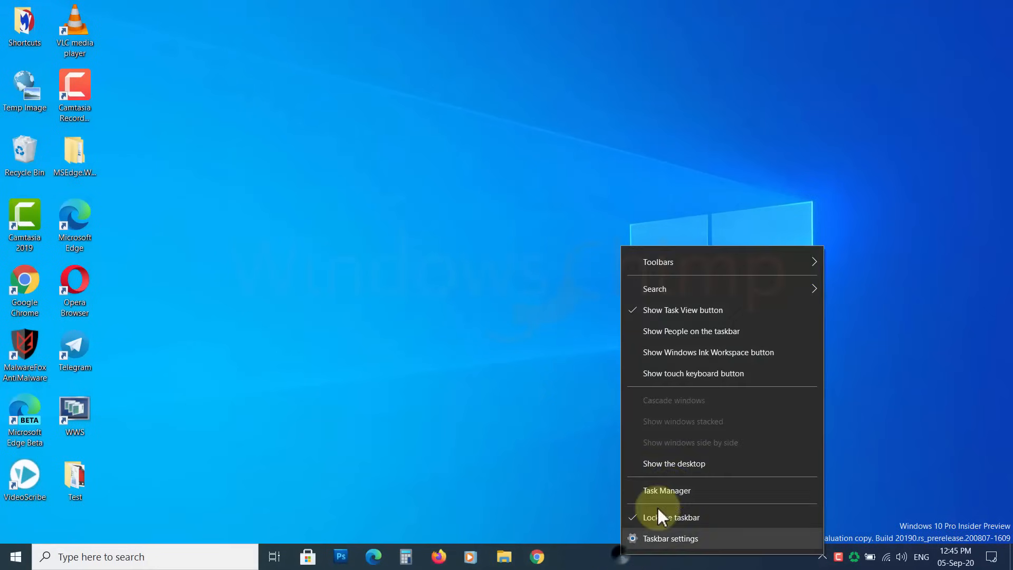
Run Get-AppXPackage -AllUsers with Add-AppxPackage -Register to re-register all apps
click(666, 491)
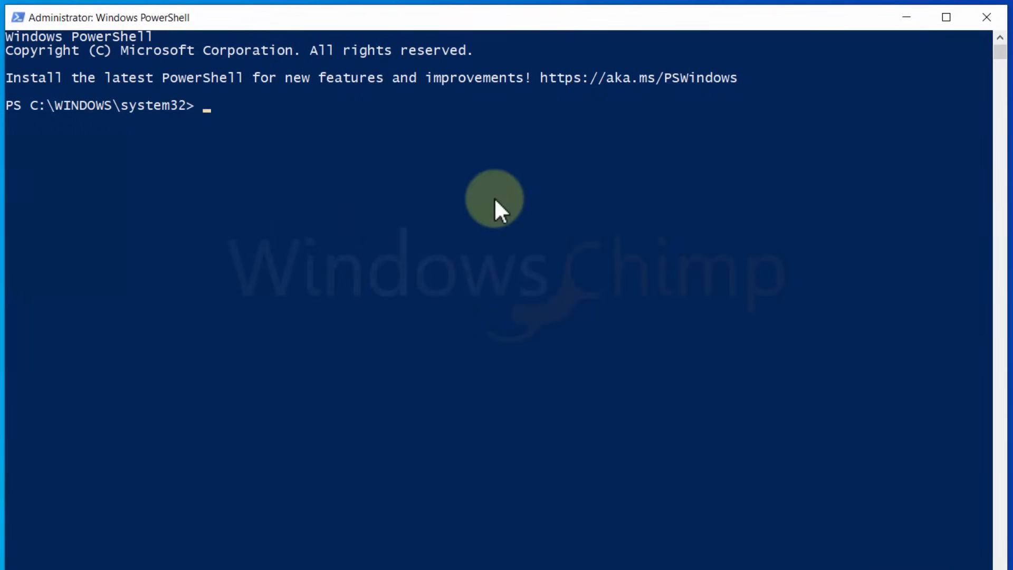
text(Get-AppXPackage -AllUsers | Foreach {Add-AppxPackage -DisableDevelopmentMode -Register "$($_.InstallLocation)\AppXManifest.xml"})
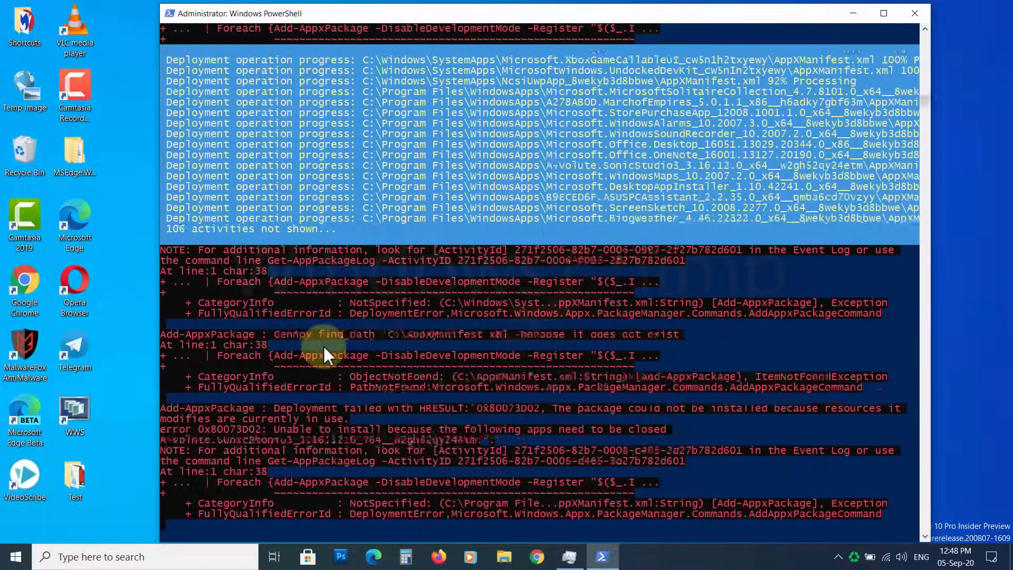
click(914, 13)
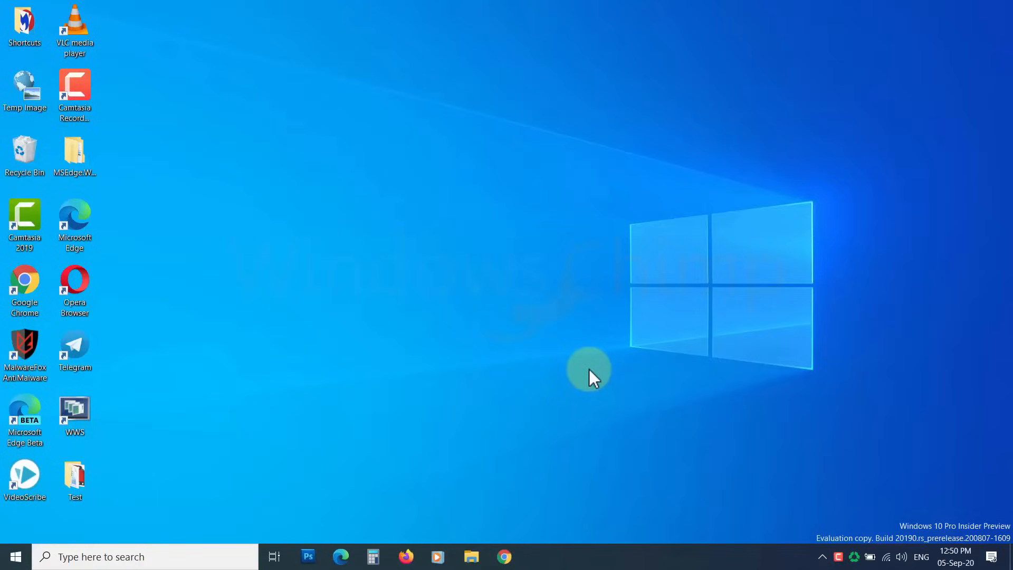
mouse_move(507, 388)
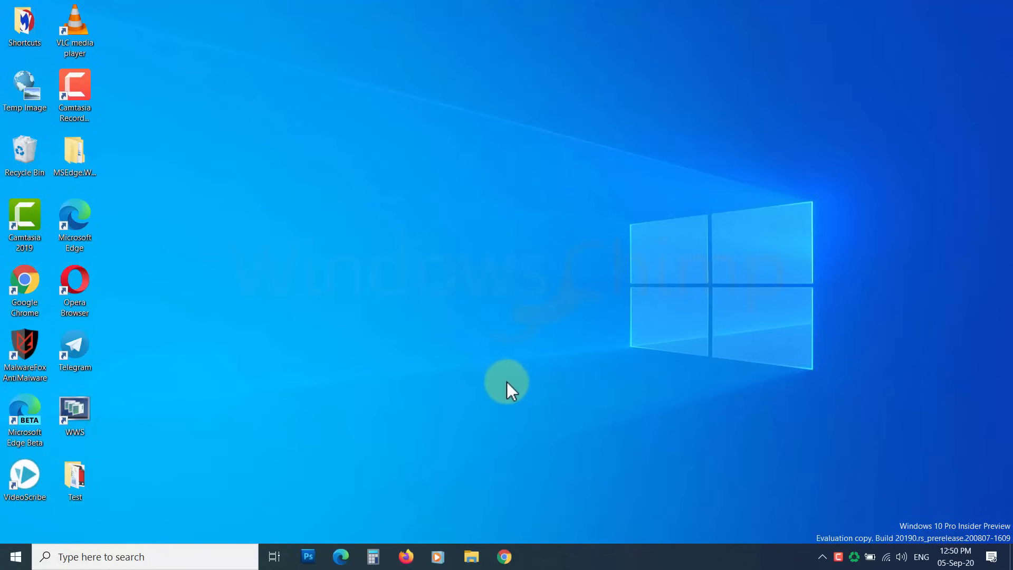
mouse_move(469, 233)
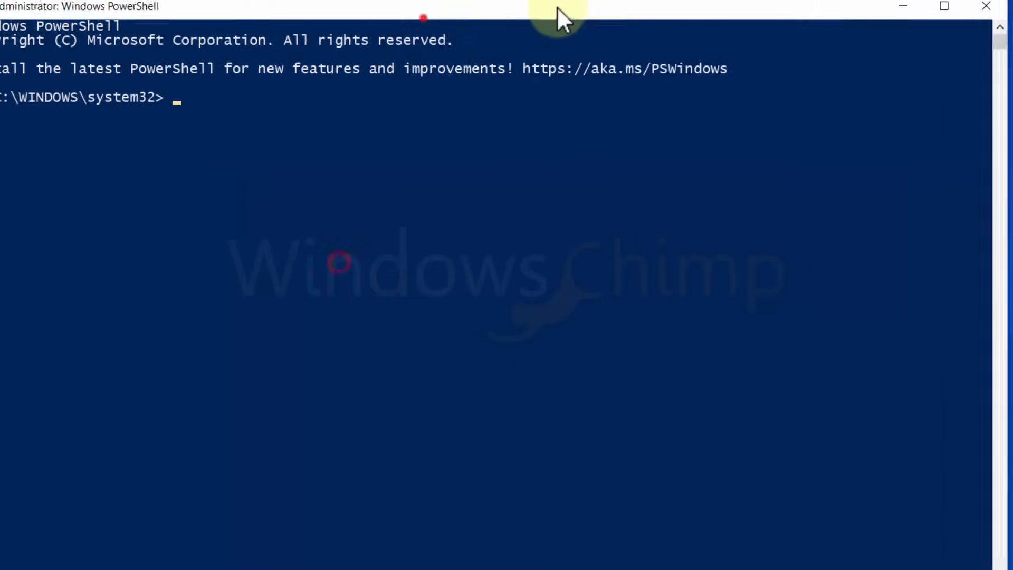
text(net u)
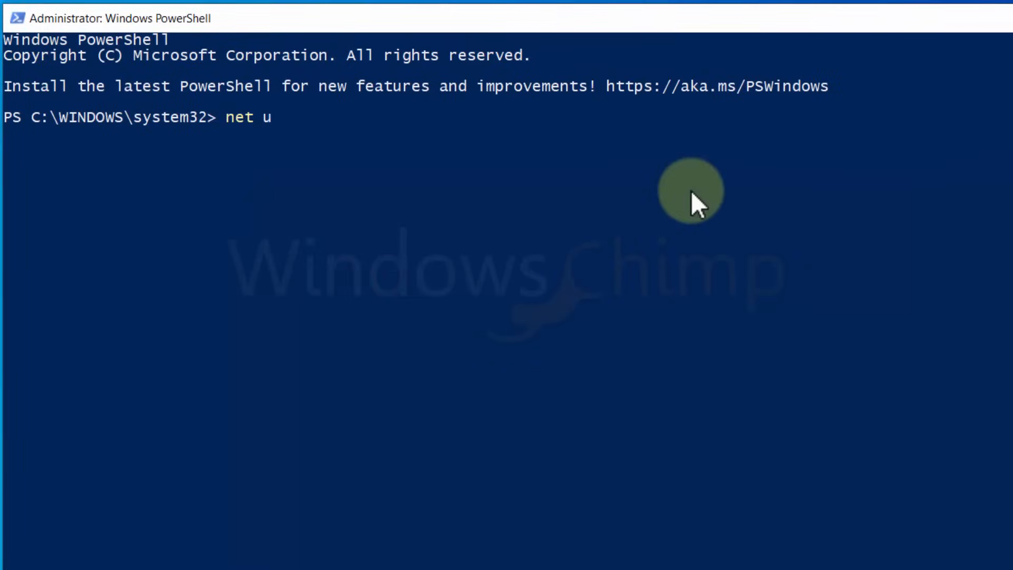
text(ser Window)
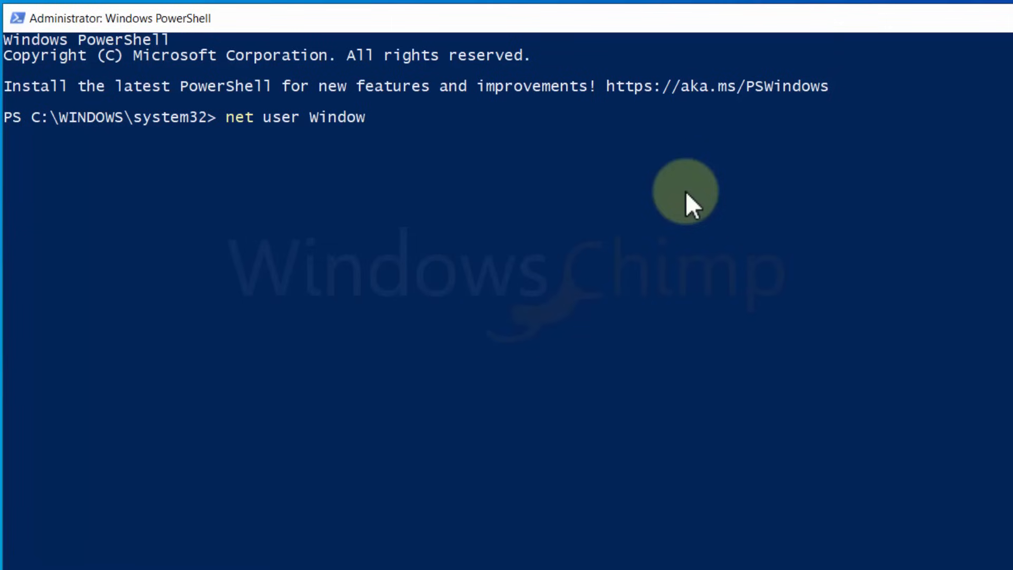
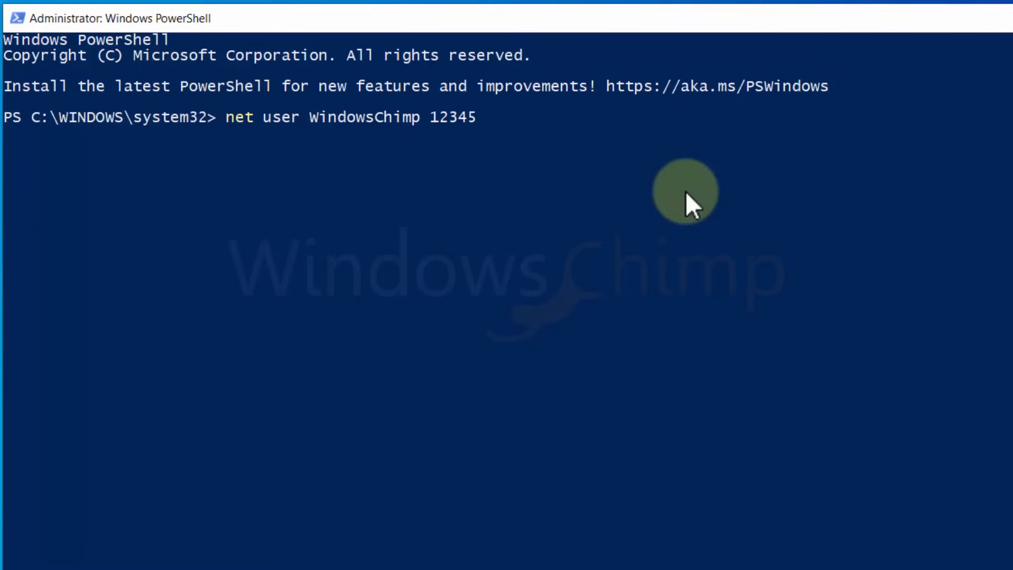
text(/add)
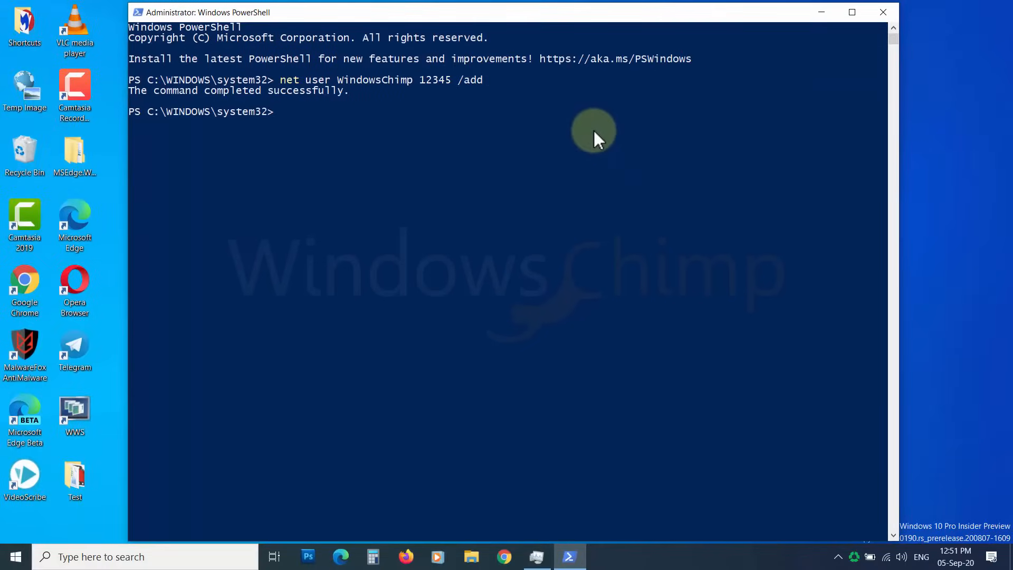
mouse_move(26, 94)
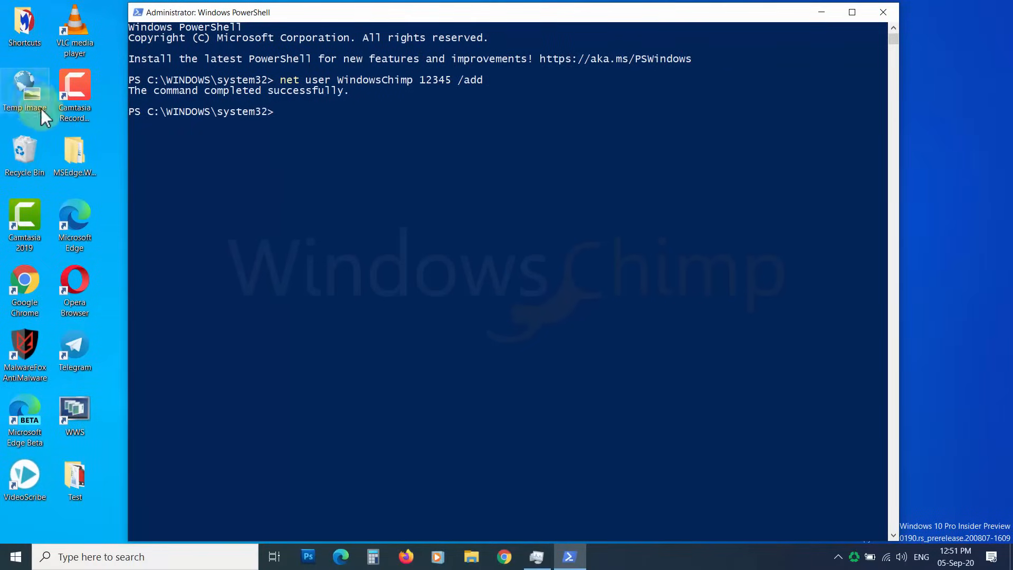
click(883, 12)
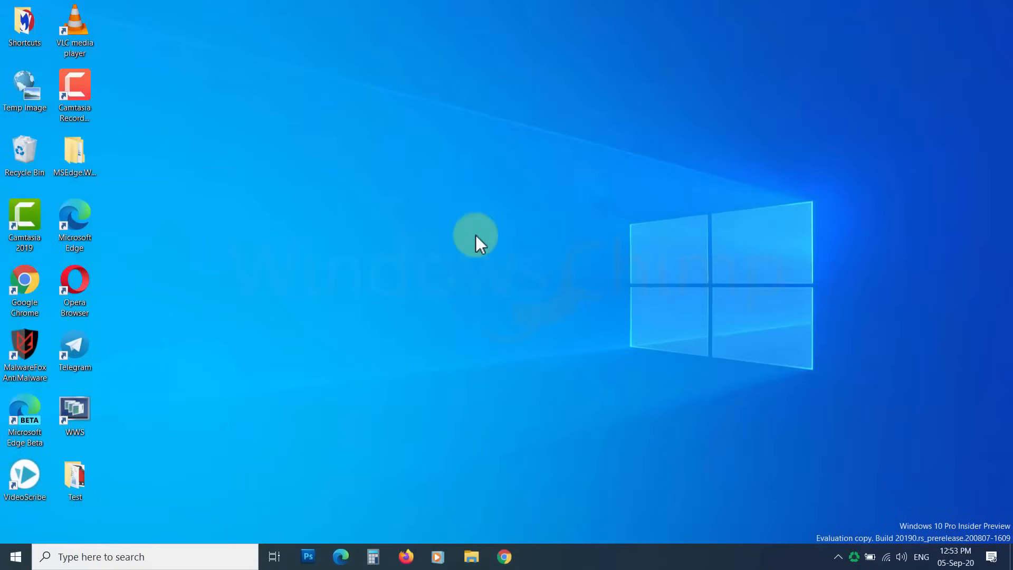
mouse_move(550, 364)
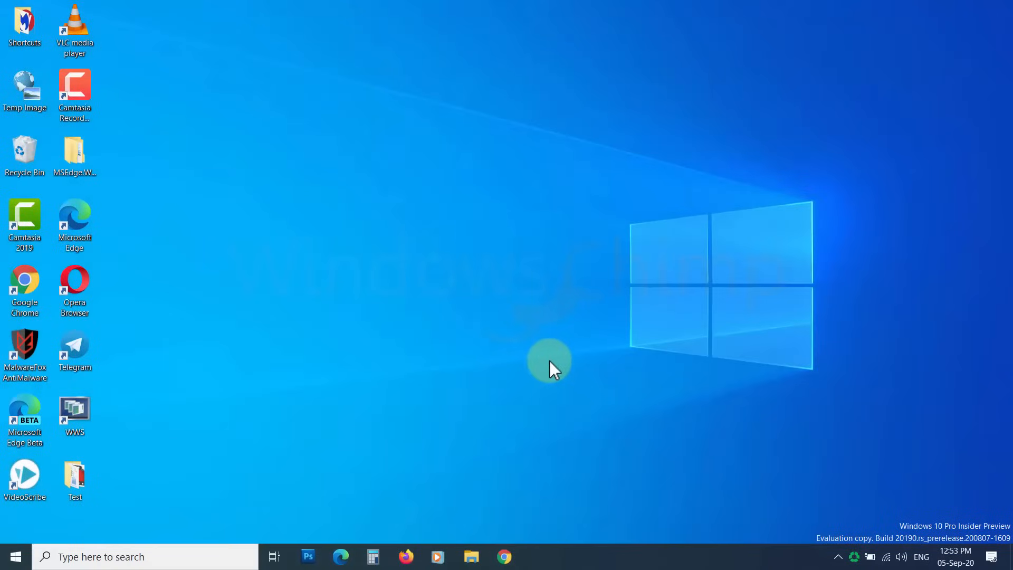
Run 'systemreset' as a new task from Task Manager and choose Keep my files
right_click(575, 557)
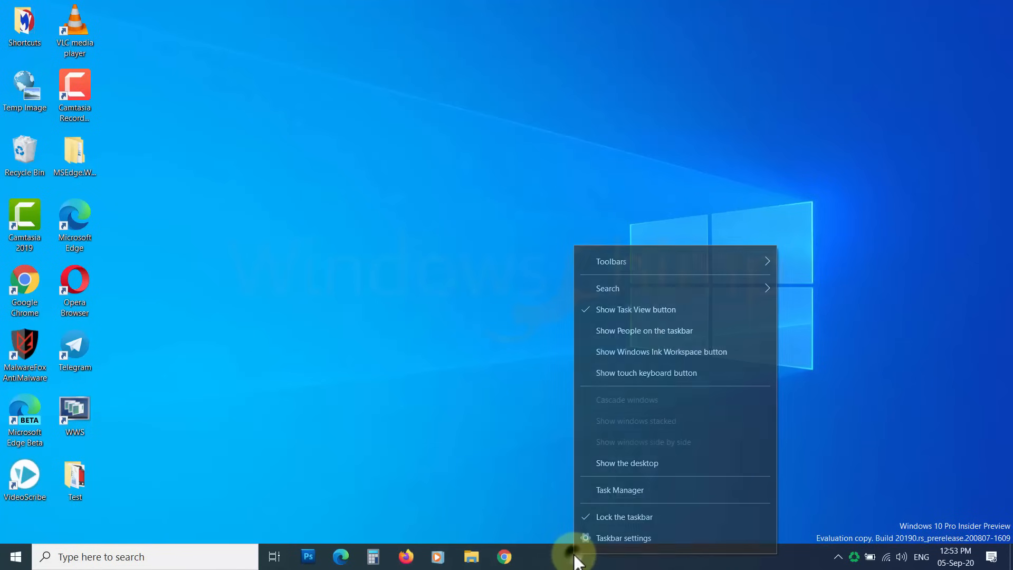
click(619, 489)
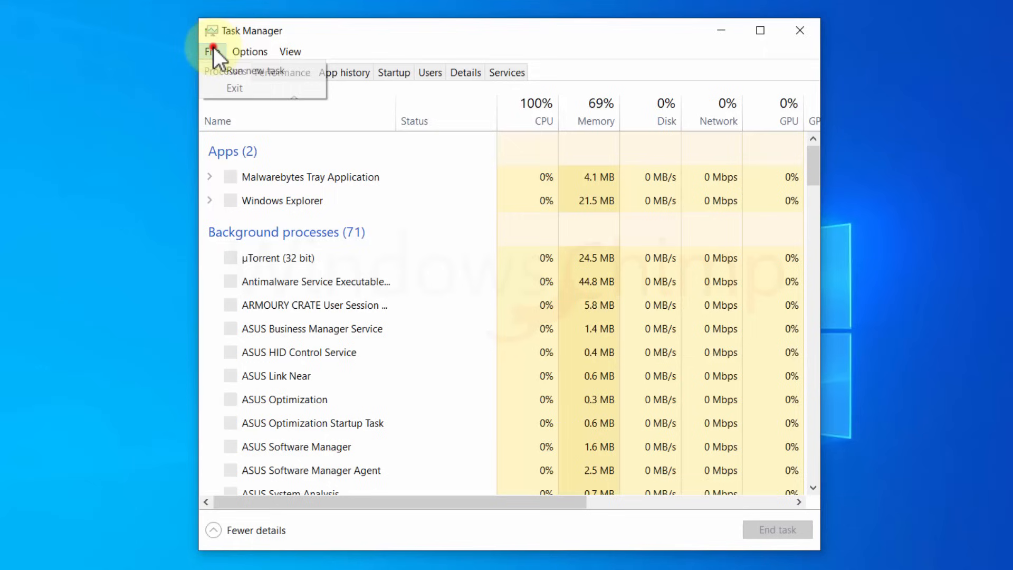
text(s)
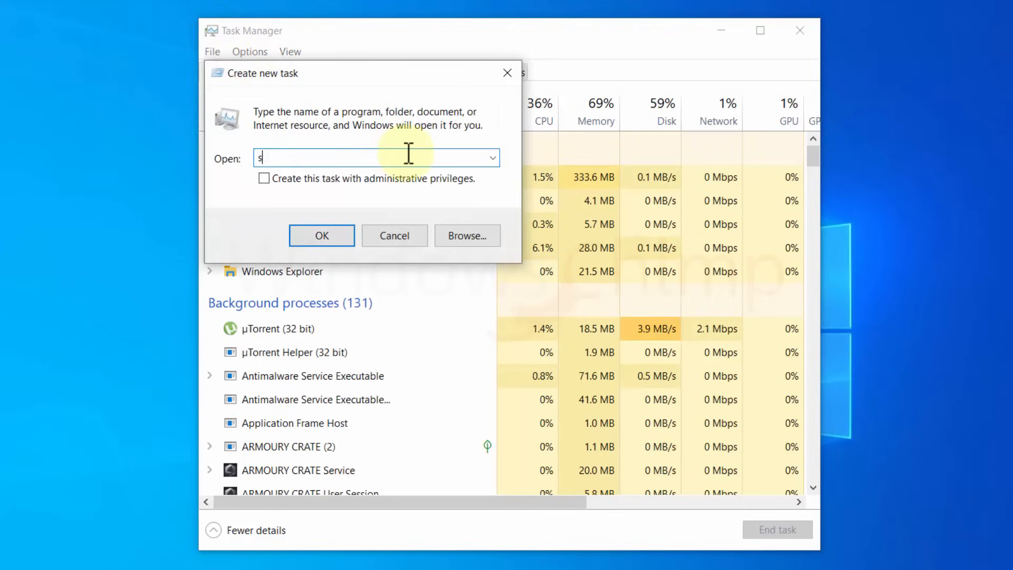
text(ystemreset)
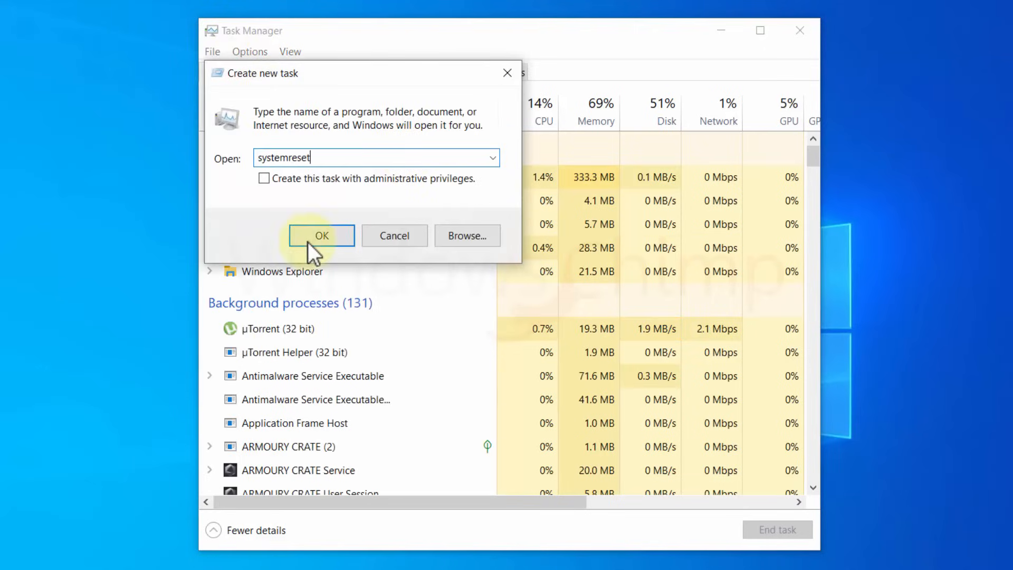
click(321, 236)
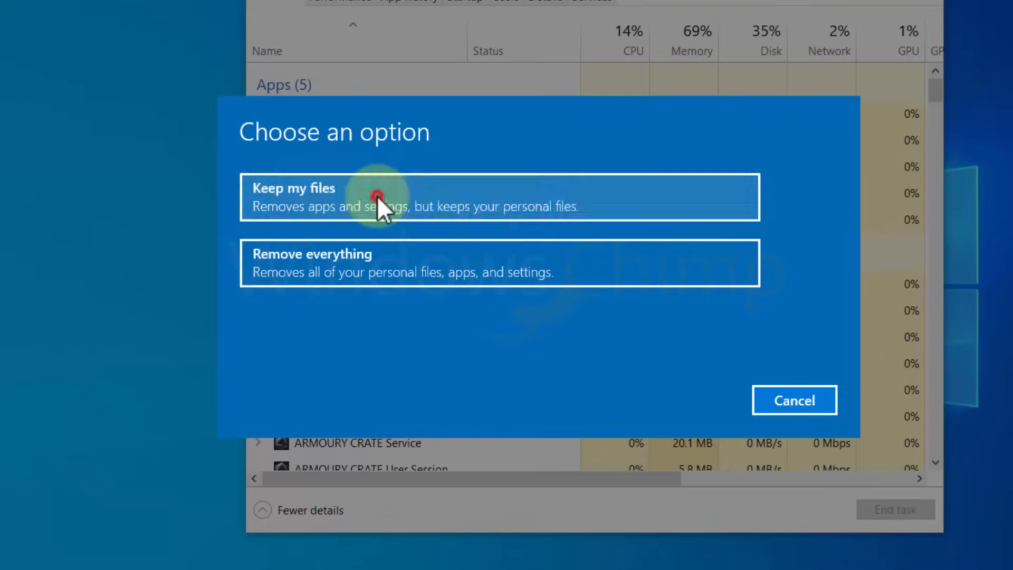
click(388, 197)
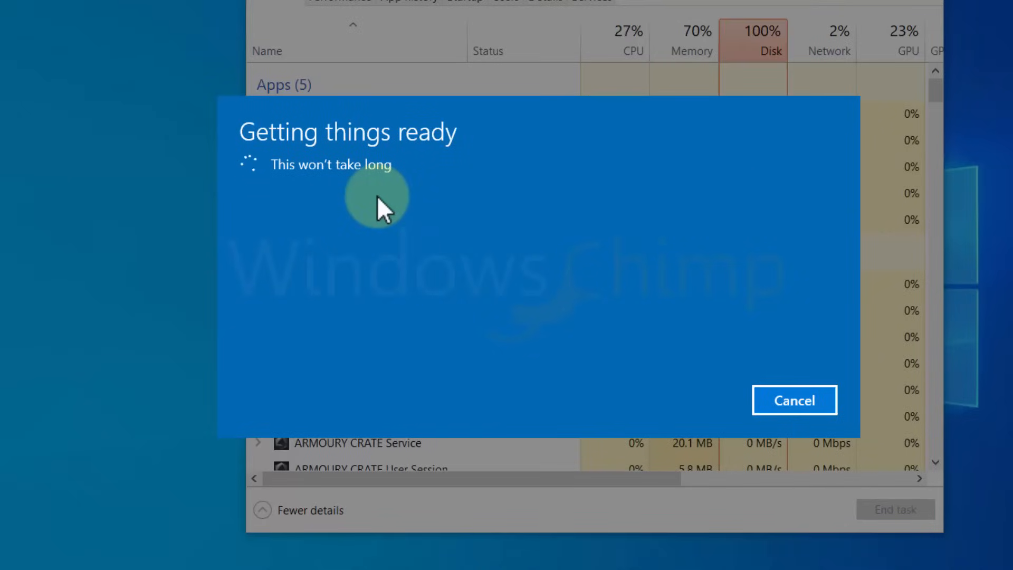